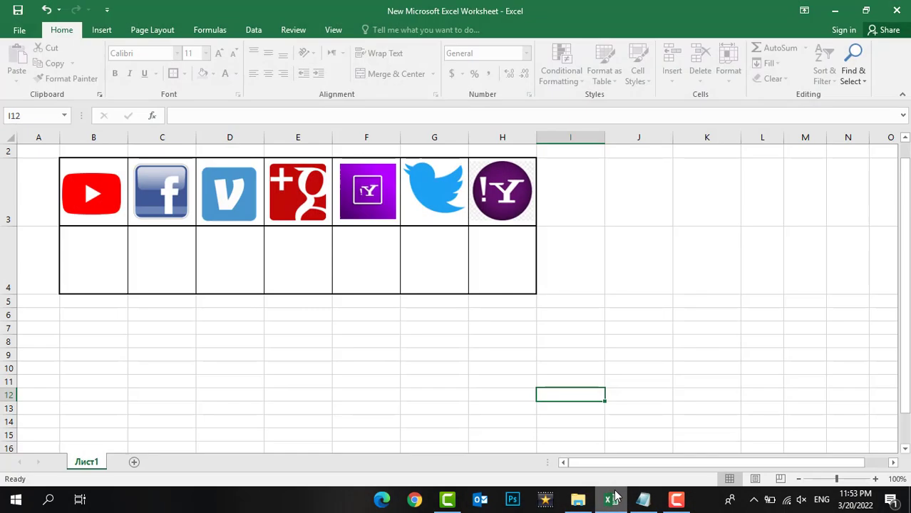
Add a new code module to the workbook's VBA project (Alt+F11, Insert > Module).
click(94, 261)
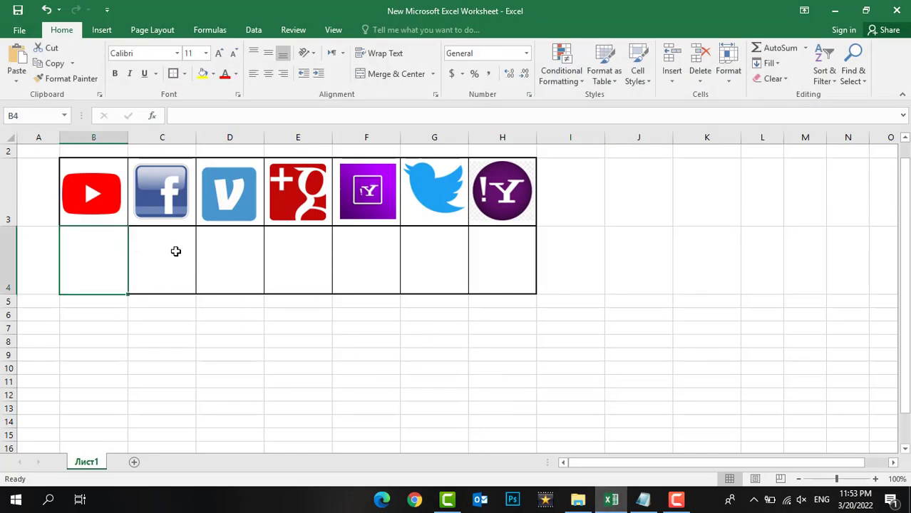
click(228, 191)
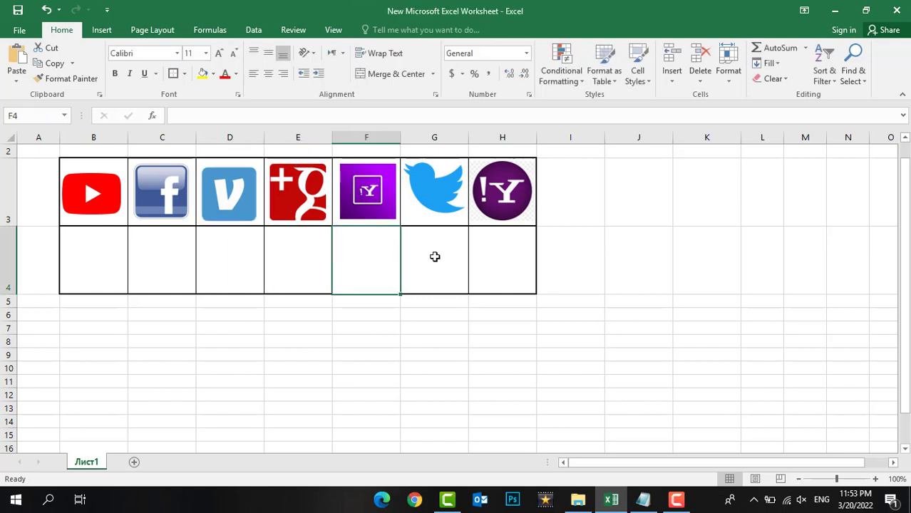
click(501, 259)
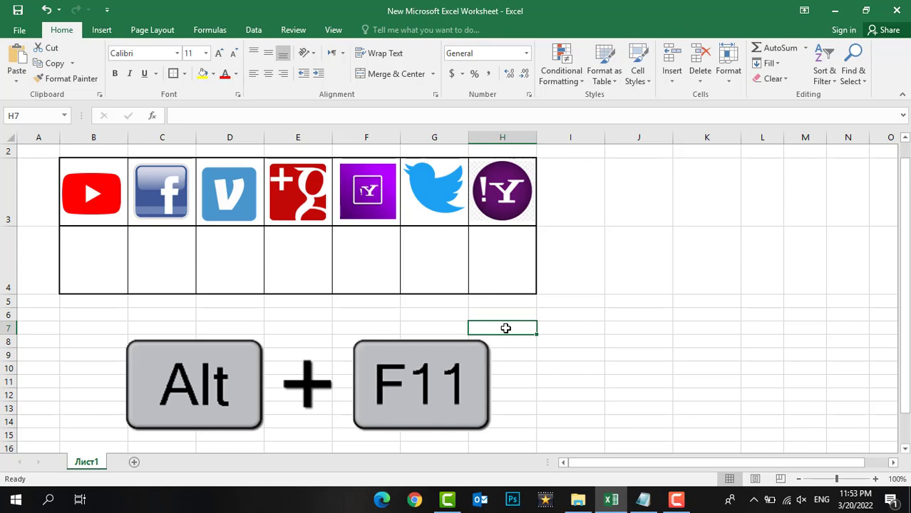
key(alt+f11)
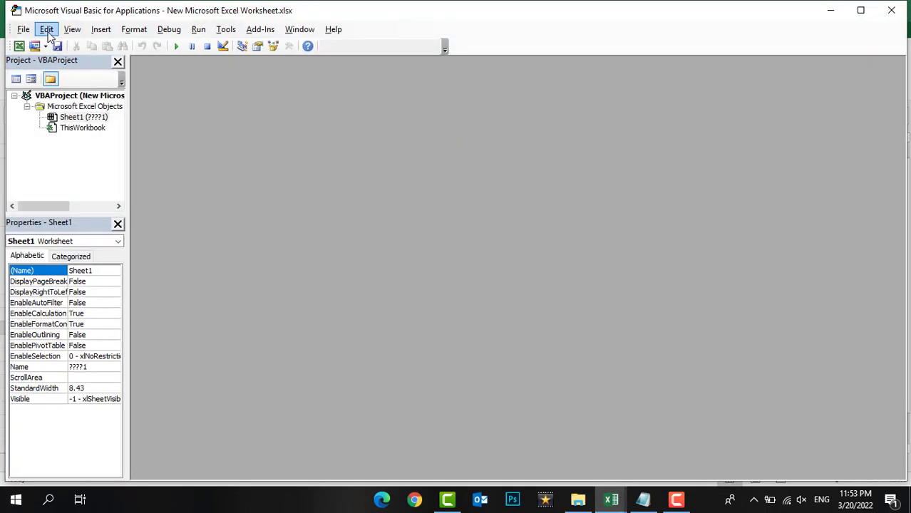
click(99, 29)
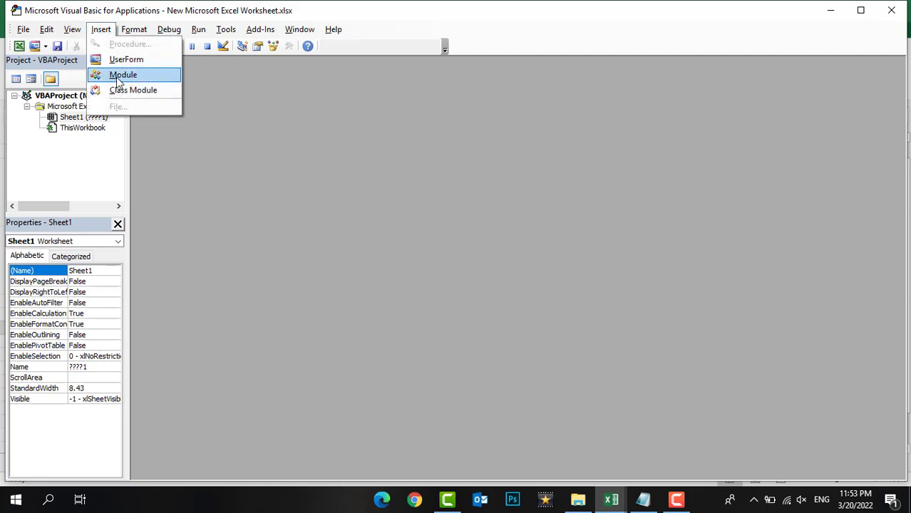
click(122, 74)
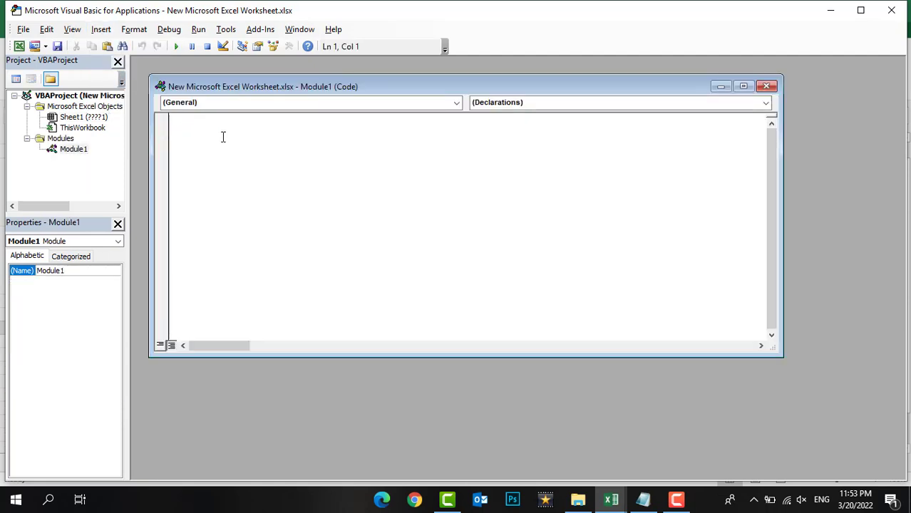
Paste the GenerateQR function that inserts a QR code picture from a URL into the module.
right_click(222, 137)
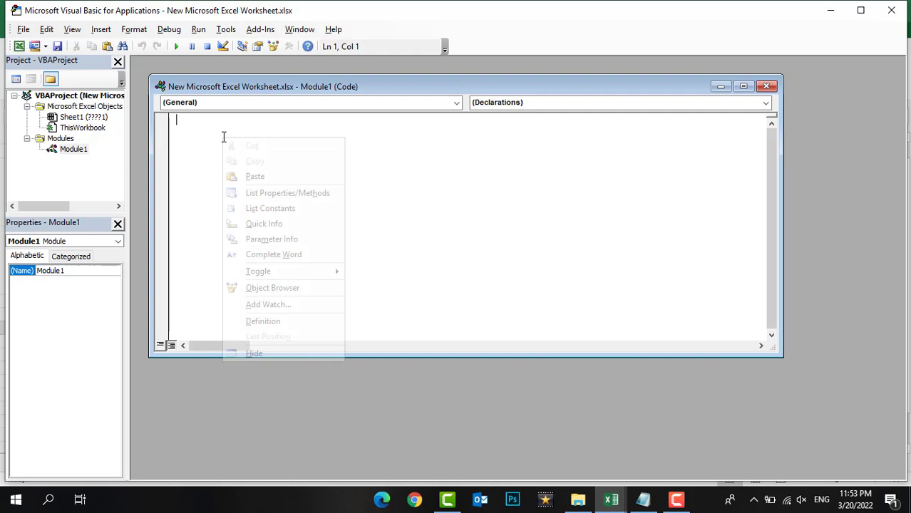
click(254, 177)
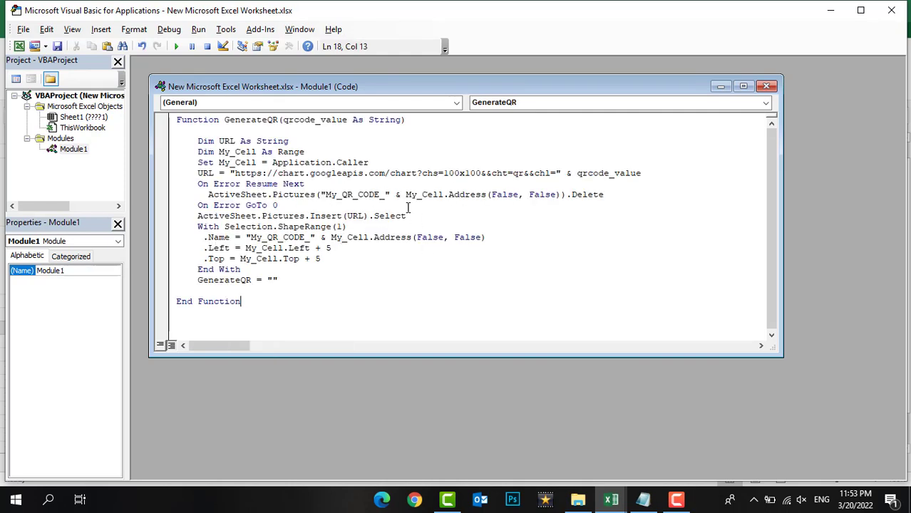
click(428, 194)
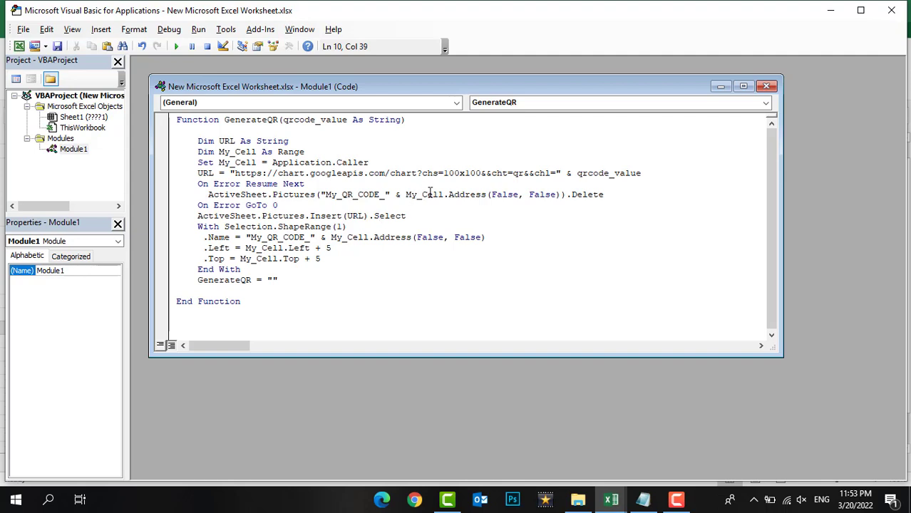
click(470, 173)
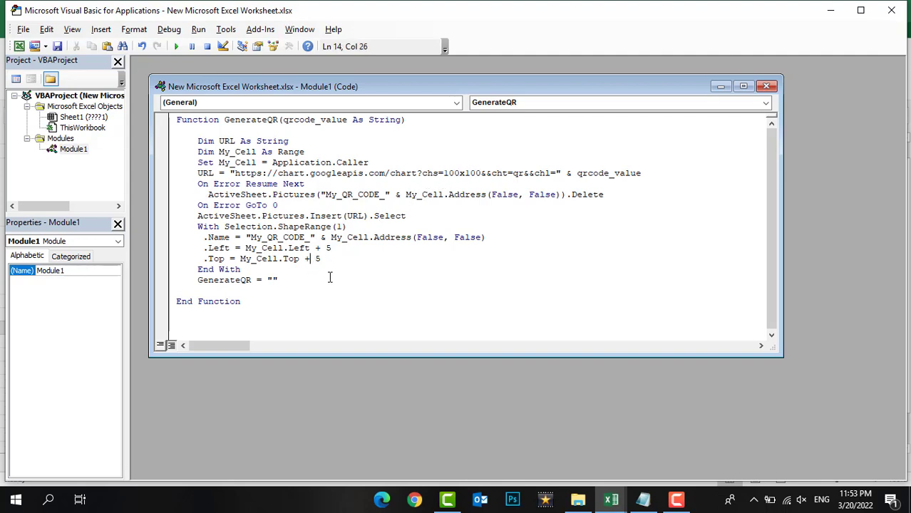
click(23, 28)
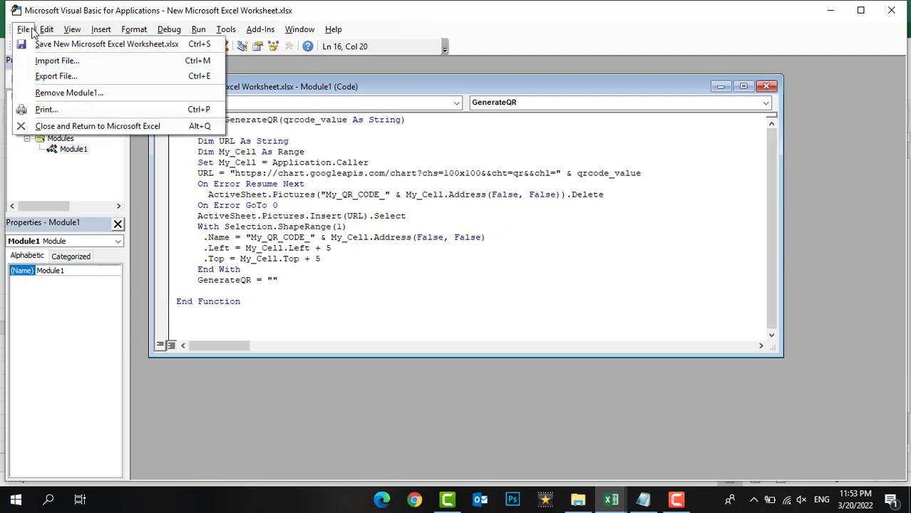
Save the workbook and refuse the macro-free format so Save As appears.
click(106, 43)
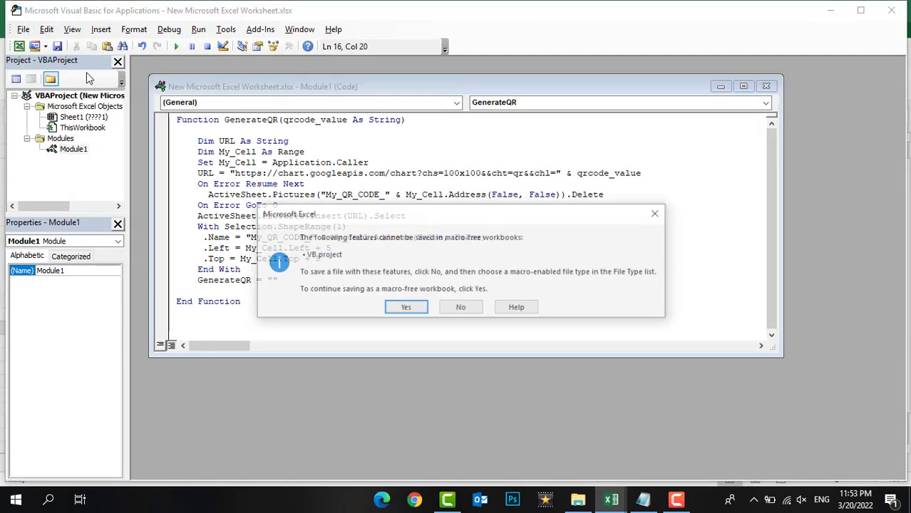
click(460, 306)
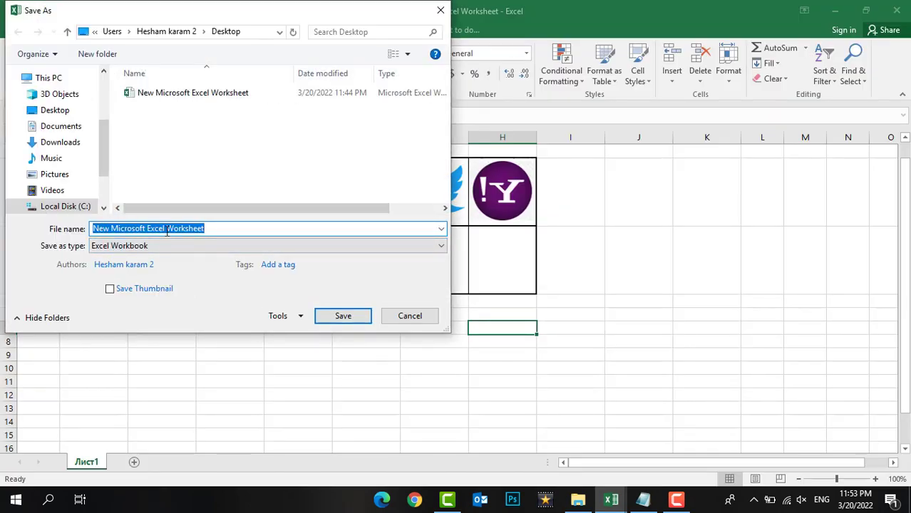
Name the file QR CODE GENRATOR, fixing a mistyped letter.
text(Q)
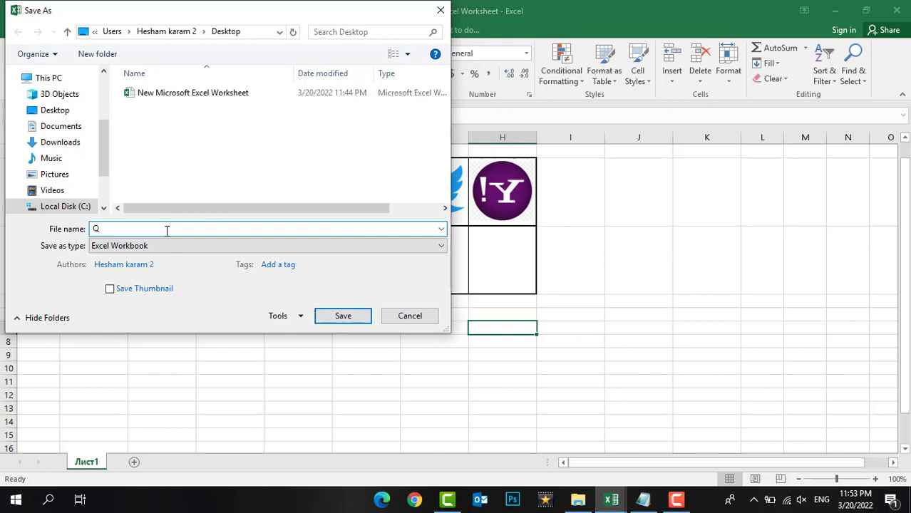
text(R)
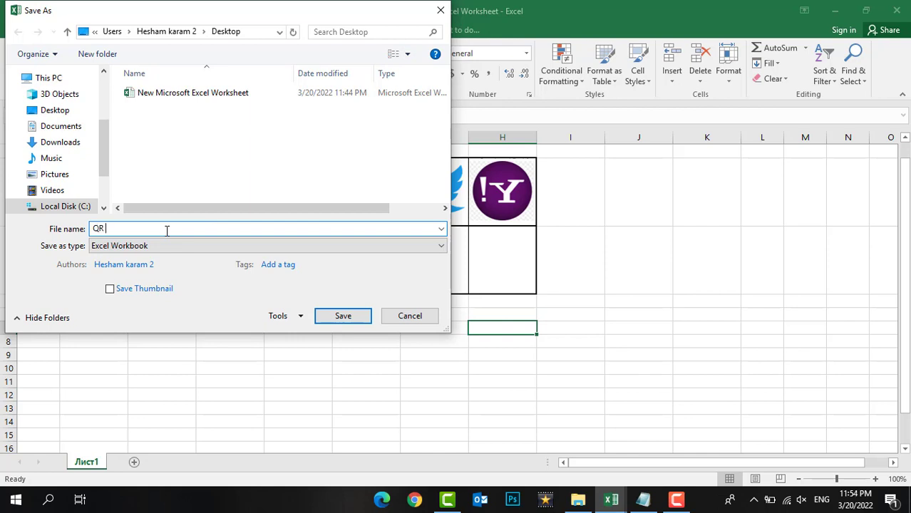
text(CODE)
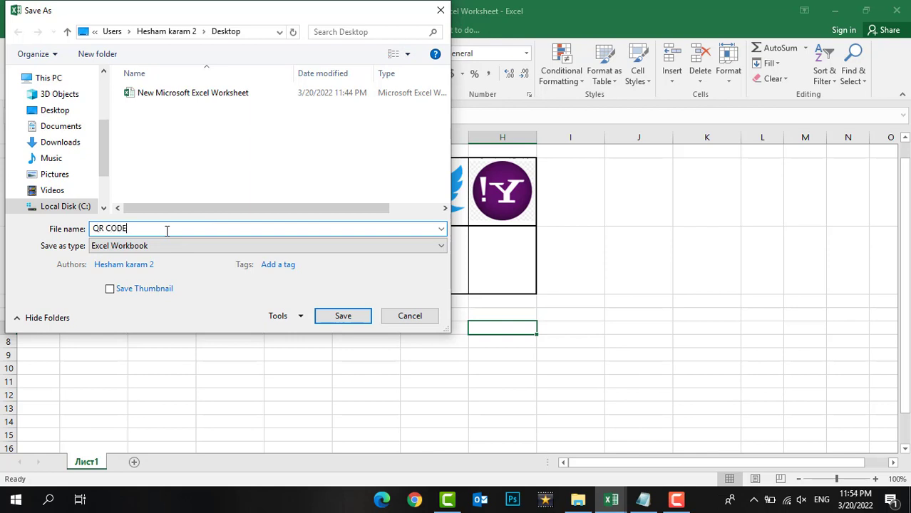
text(G)
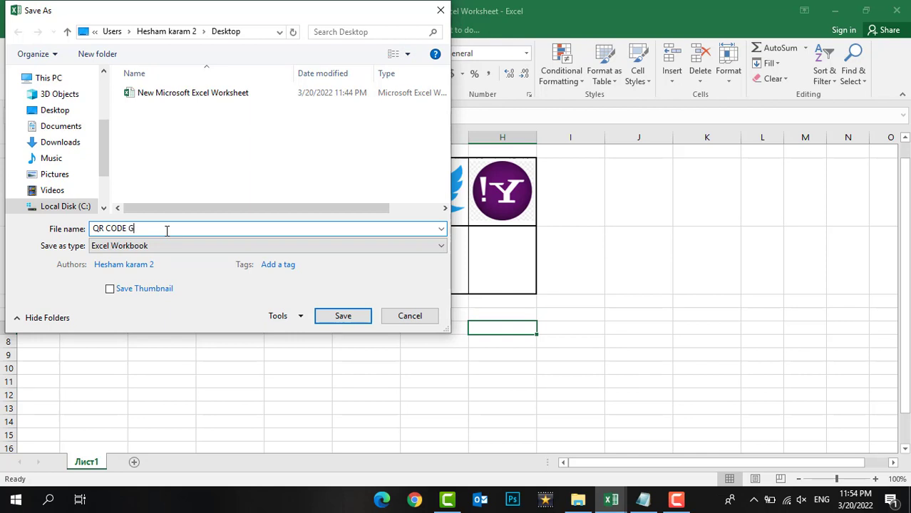
text(ENRA)
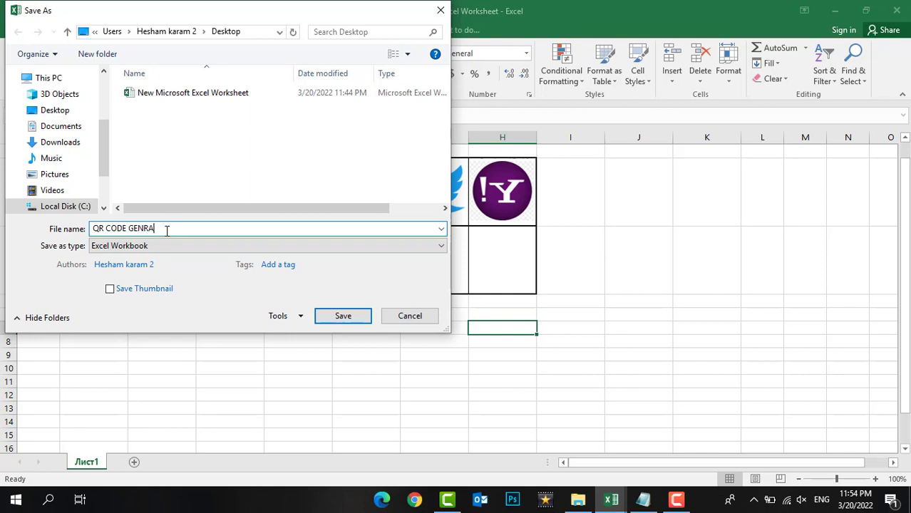
text(ROR)
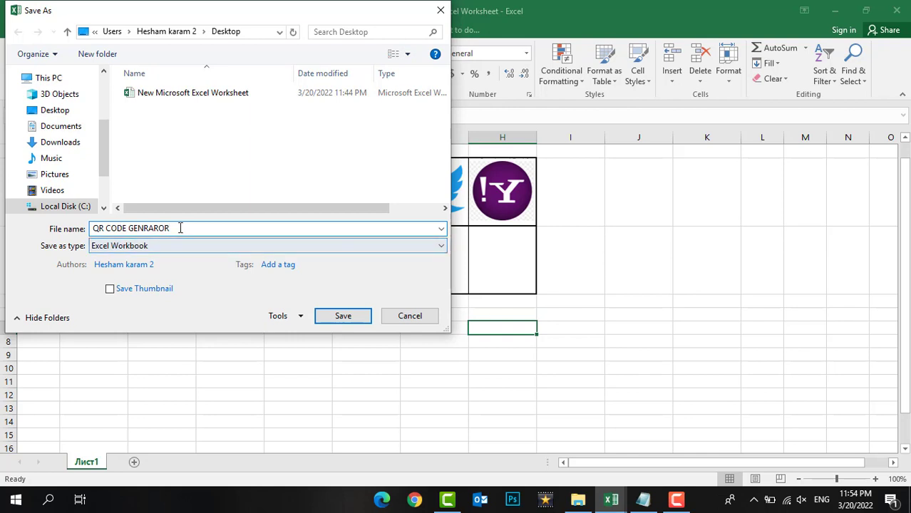
key(BackSpace)
text(T)
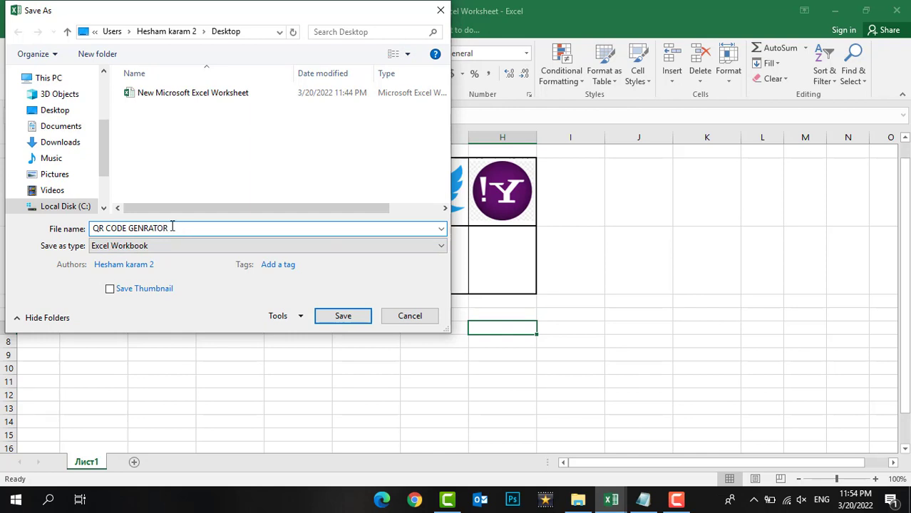
Save it to the Desktop as an Excel Macro-Enabled Workbook.
click(439, 245)
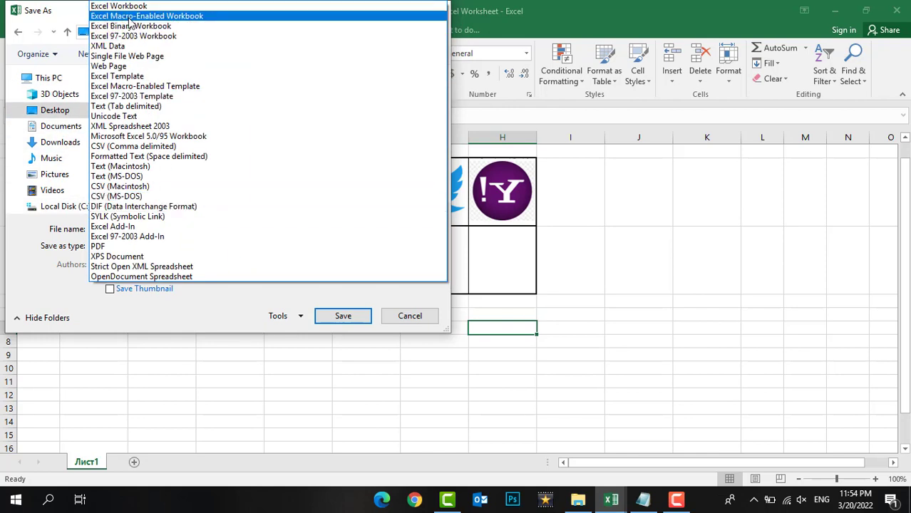
click(147, 16)
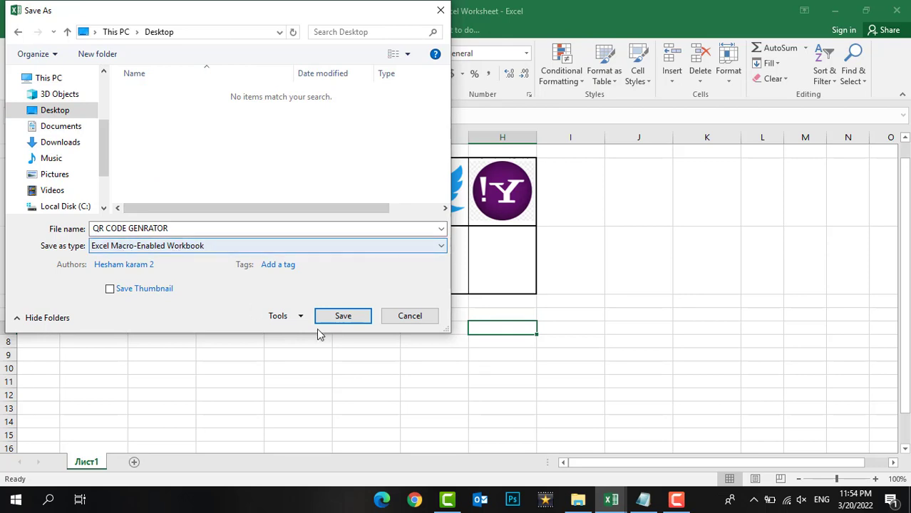
click(342, 316)
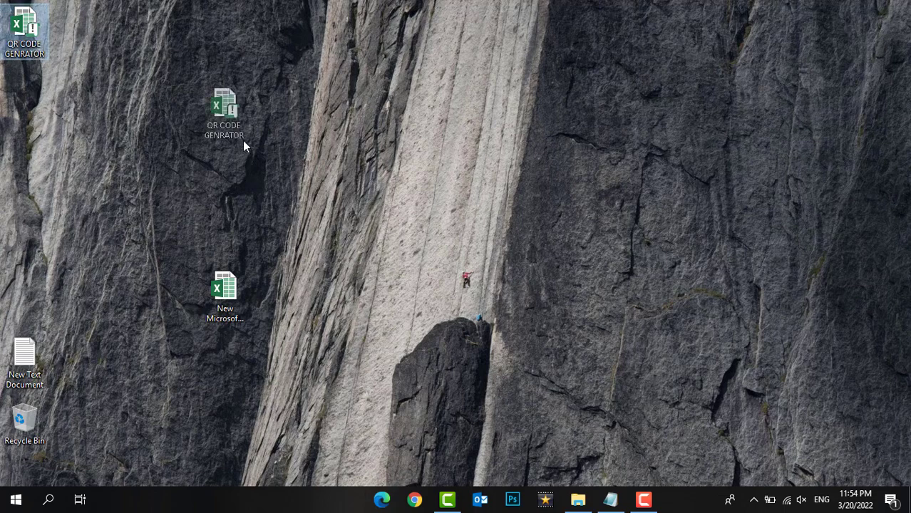
Move the QR CODE GENRATOR file on the desktop and reopen it in Excel.
drag(223, 114, 375, 231)
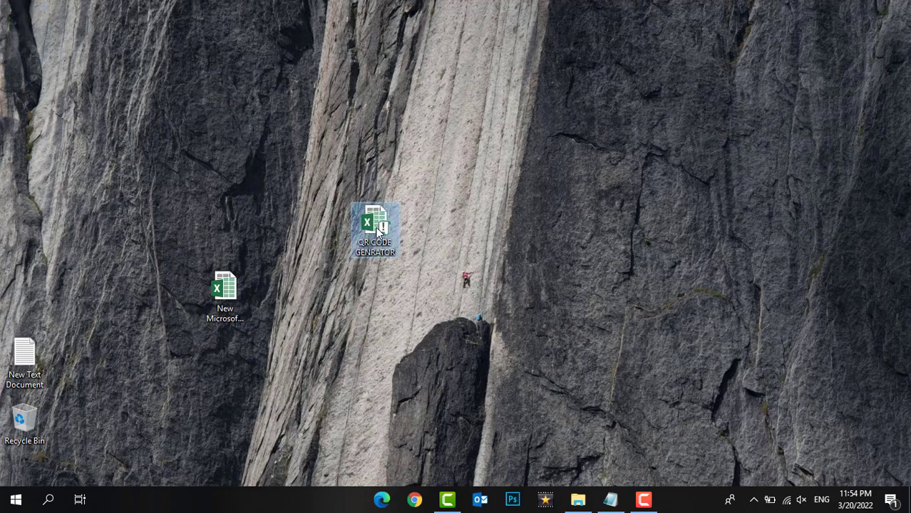
double_click(374, 229)
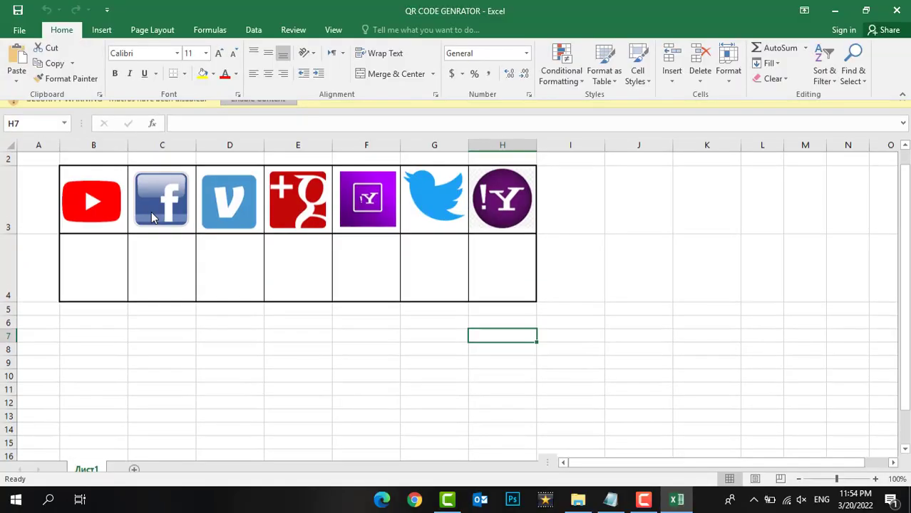
Enter =GenerateQR(B3) in B4 so a QR code renders under the YouTube logo.
click(95, 259)
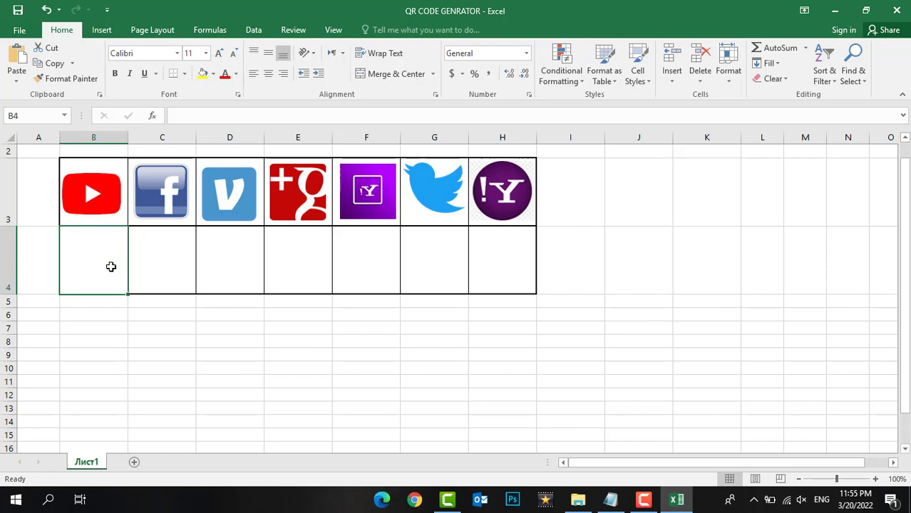
text(=GEN)
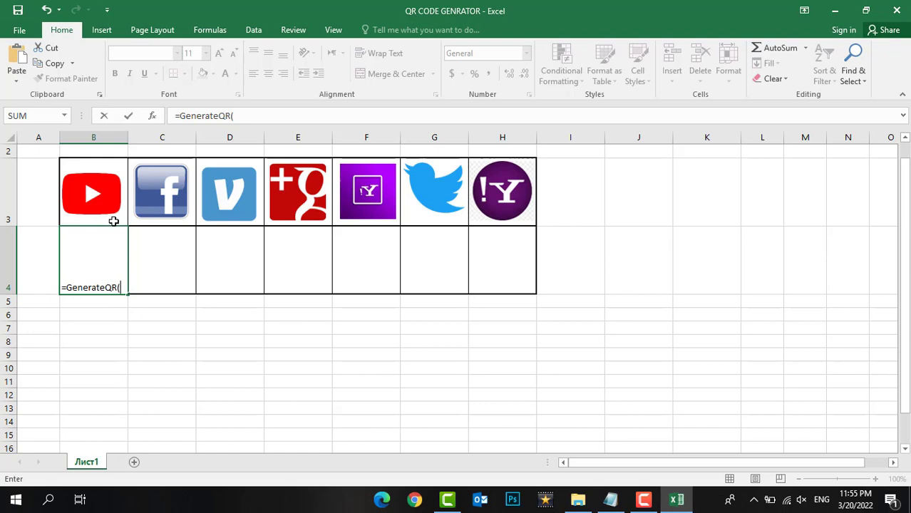
click(94, 192)
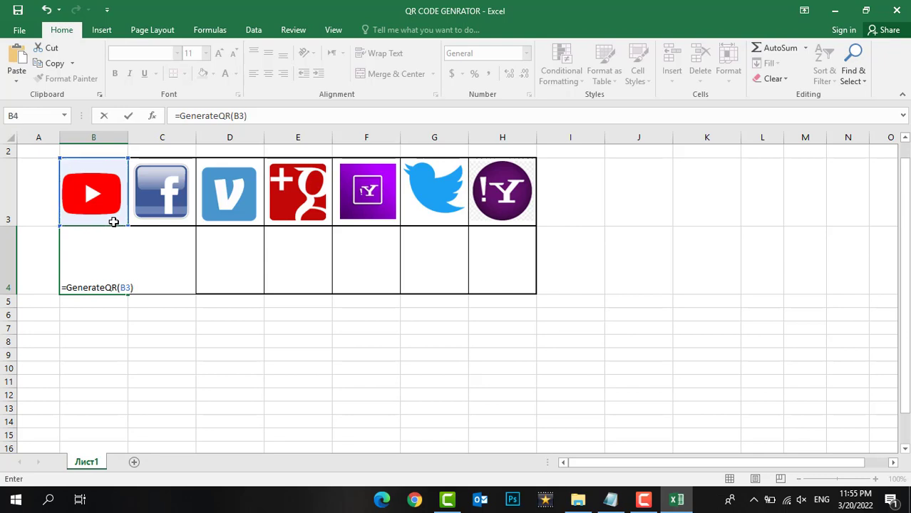
key(Return)
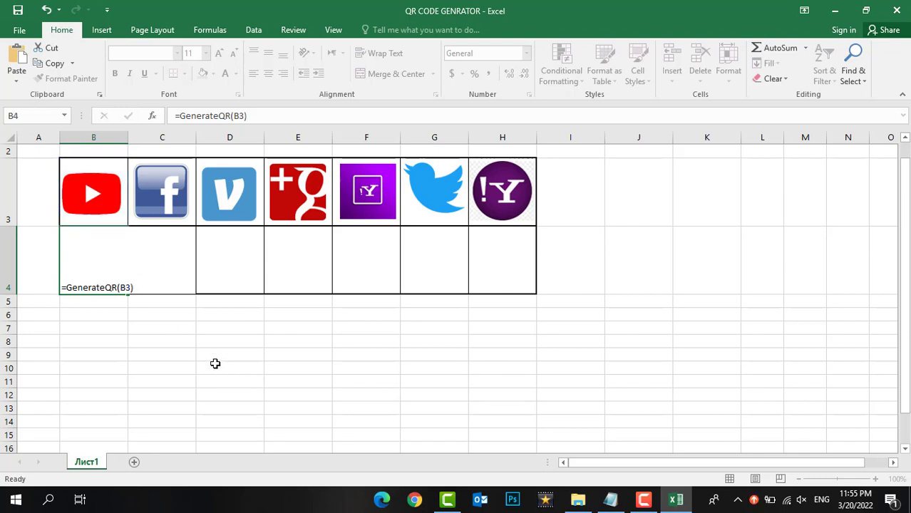
click(163, 368)
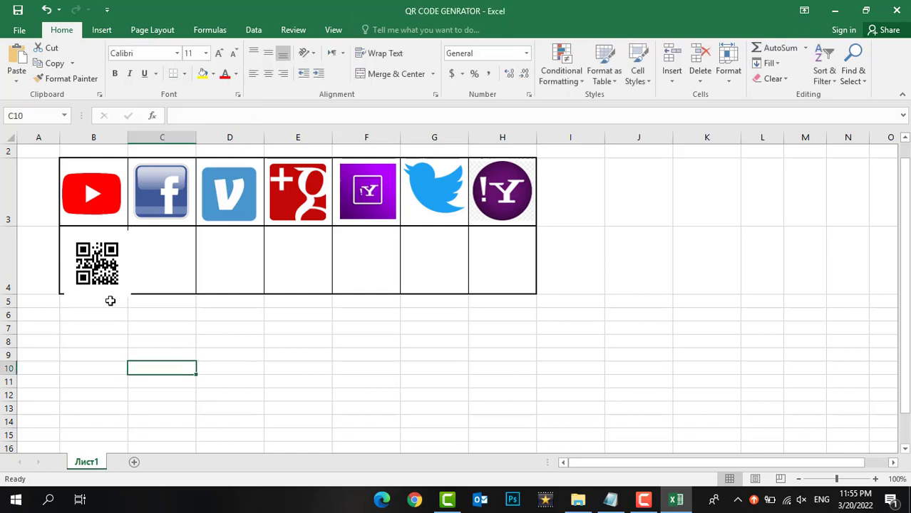
Select, deselect and reselect the generated QR code image under the YouTube logo.
click(97, 264)
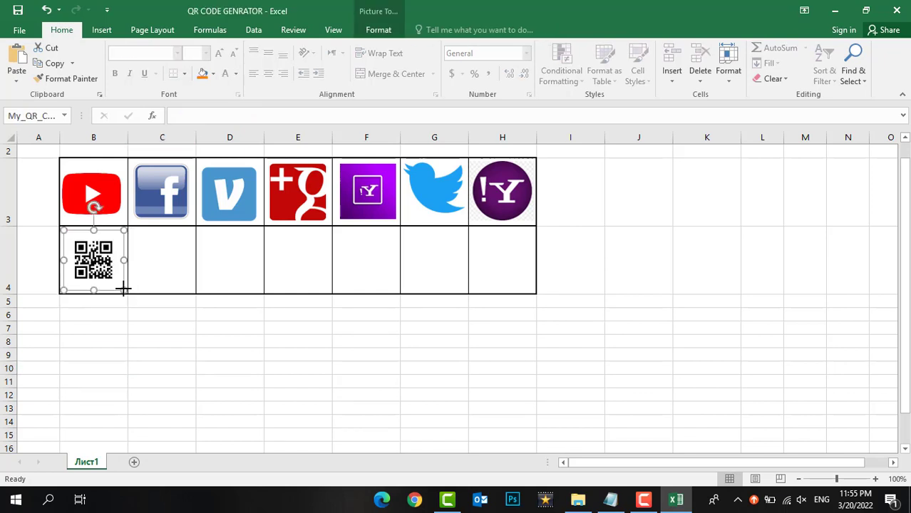
click(163, 341)
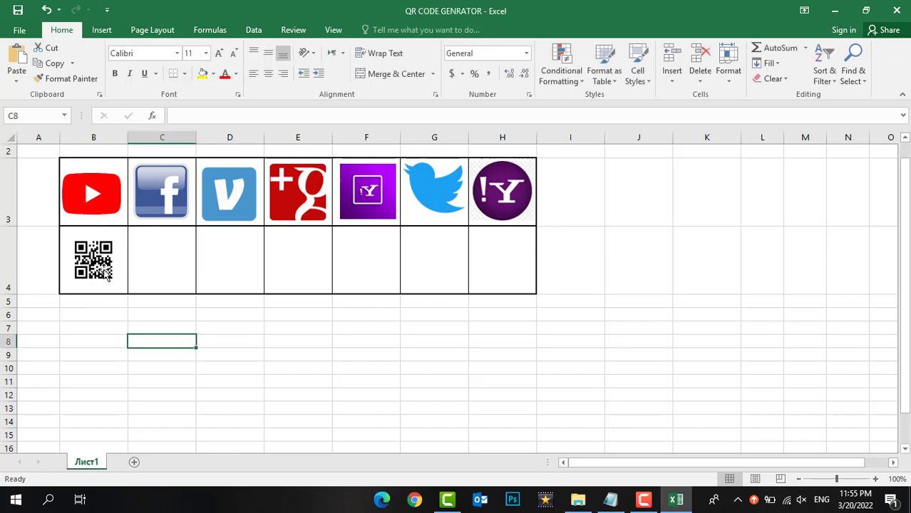
click(94, 259)
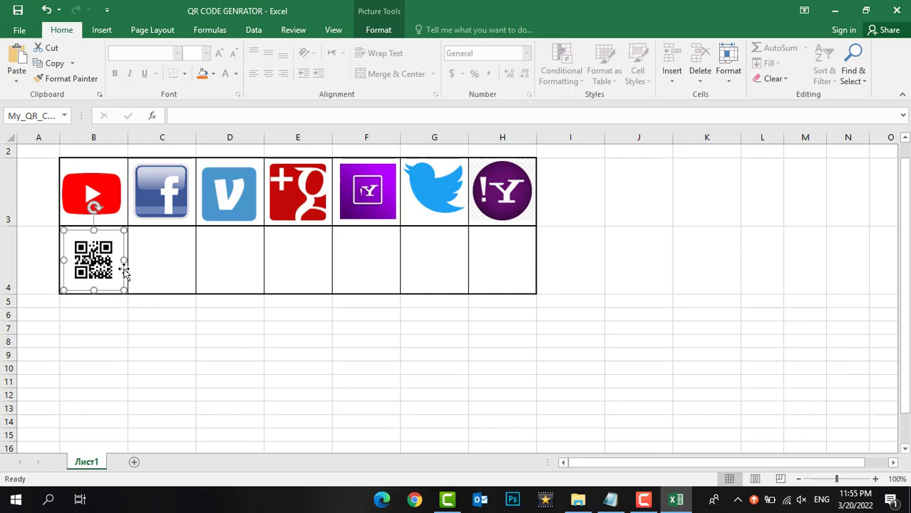
mouse_move(127, 273)
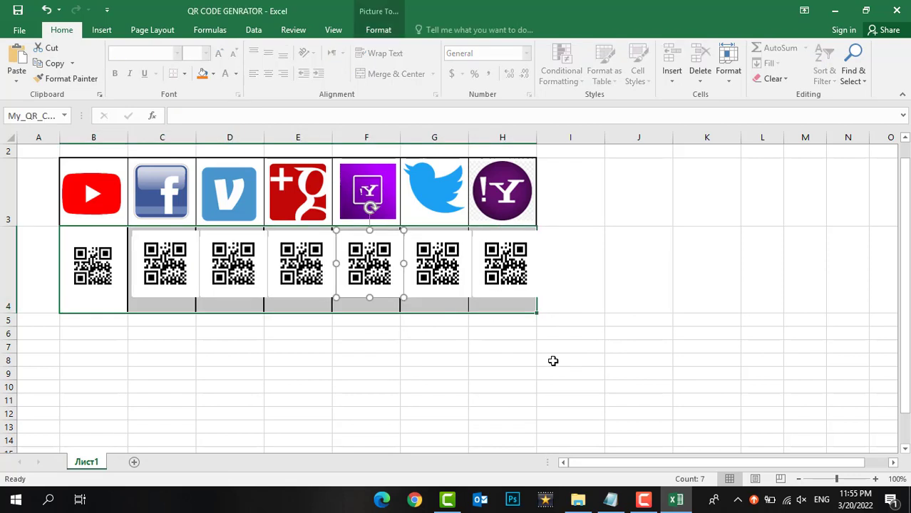
click(502, 386)
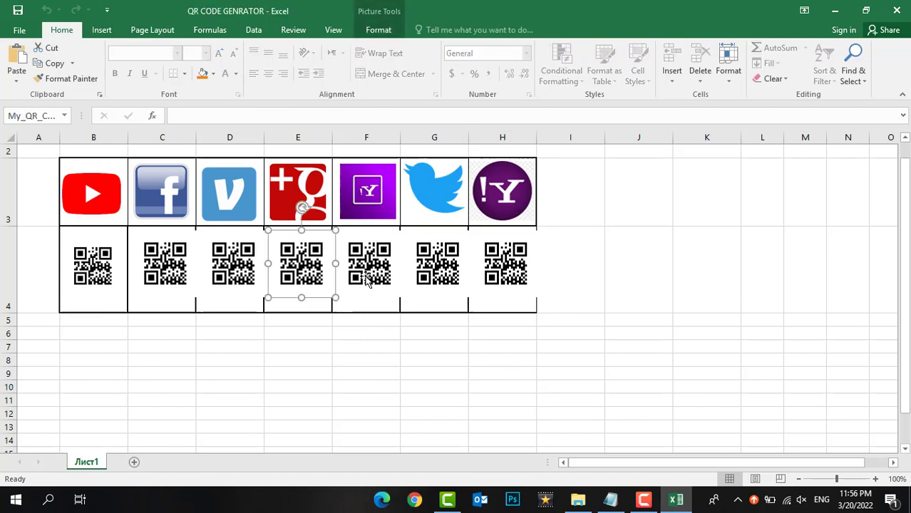
click(232, 263)
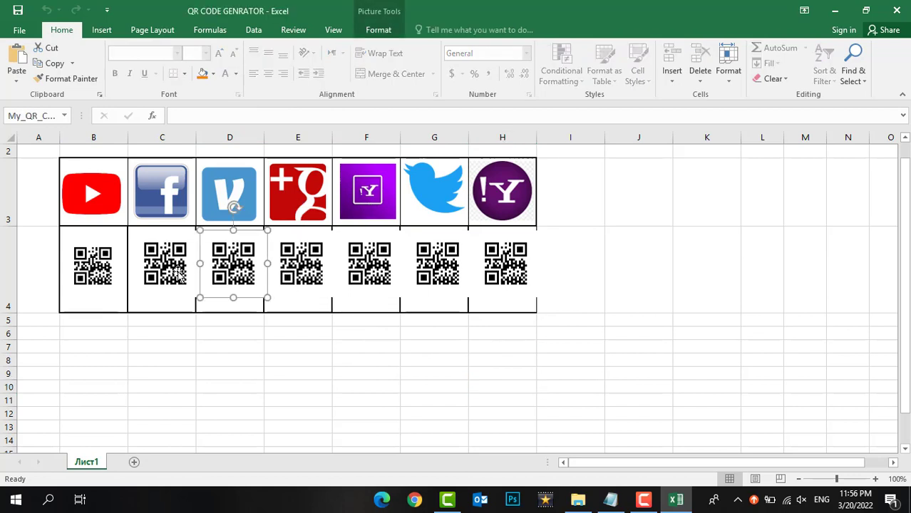
click(93, 264)
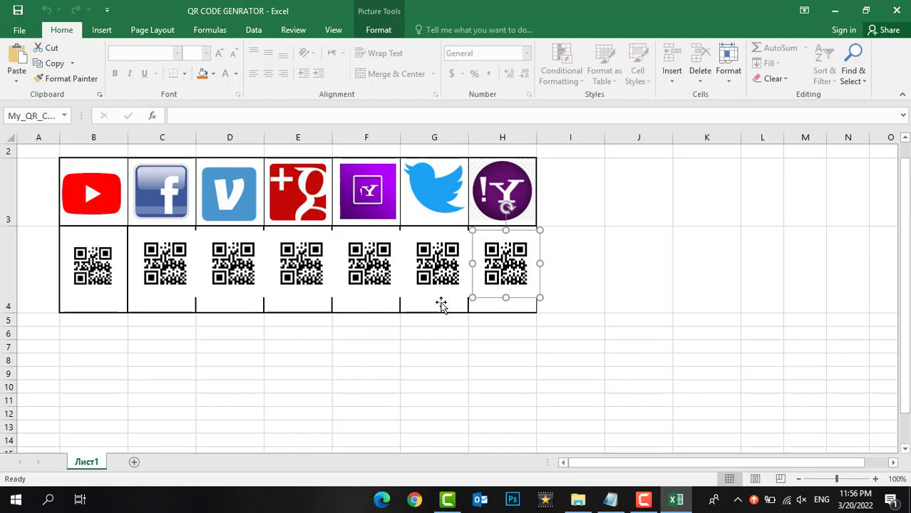
click(370, 264)
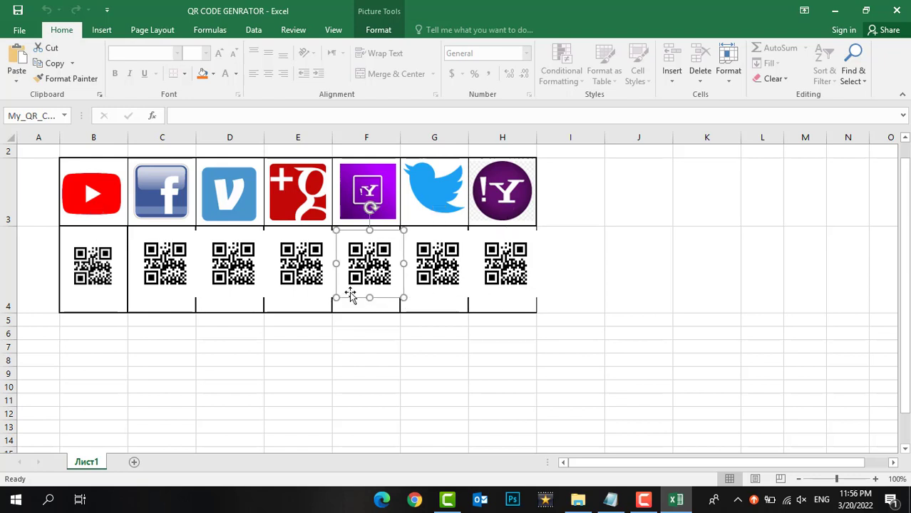
click(232, 264)
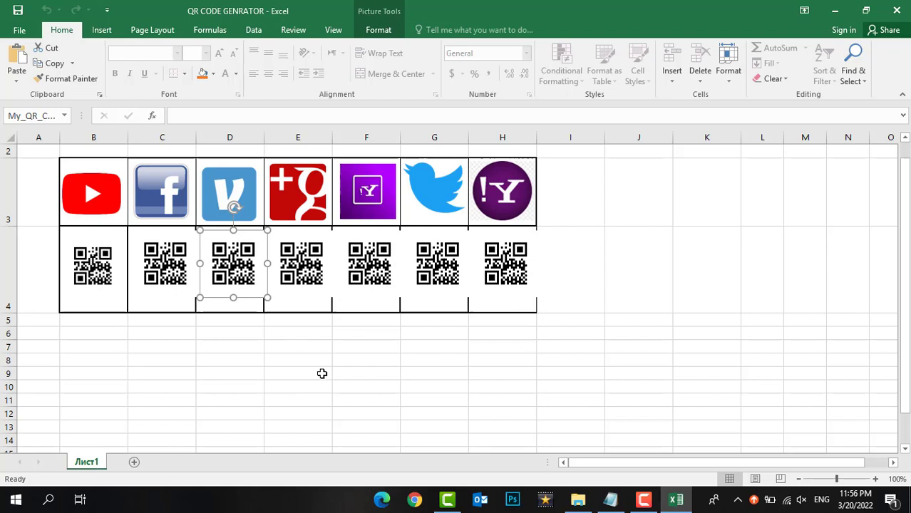
click(556, 334)
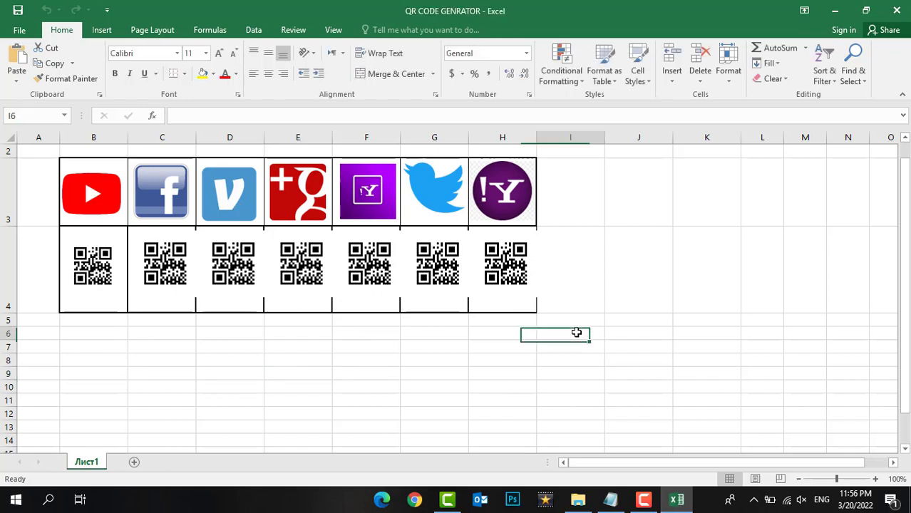
click(638, 269)
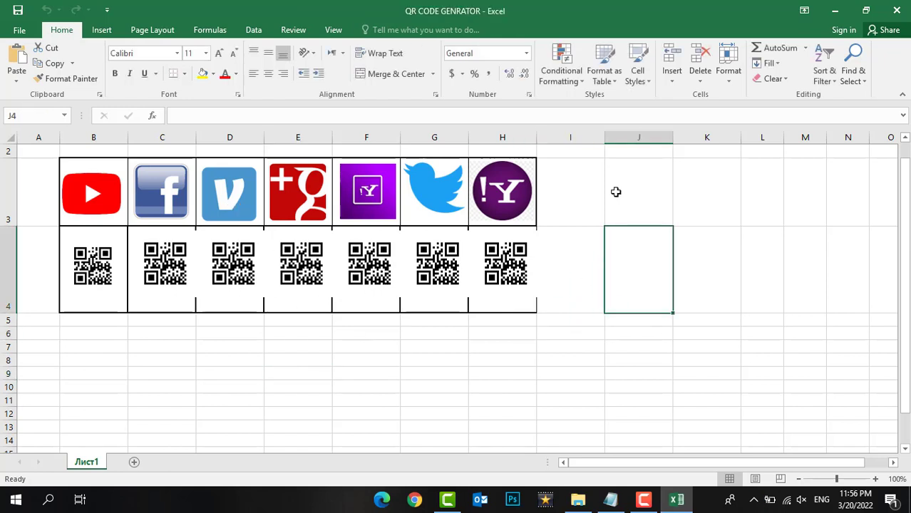